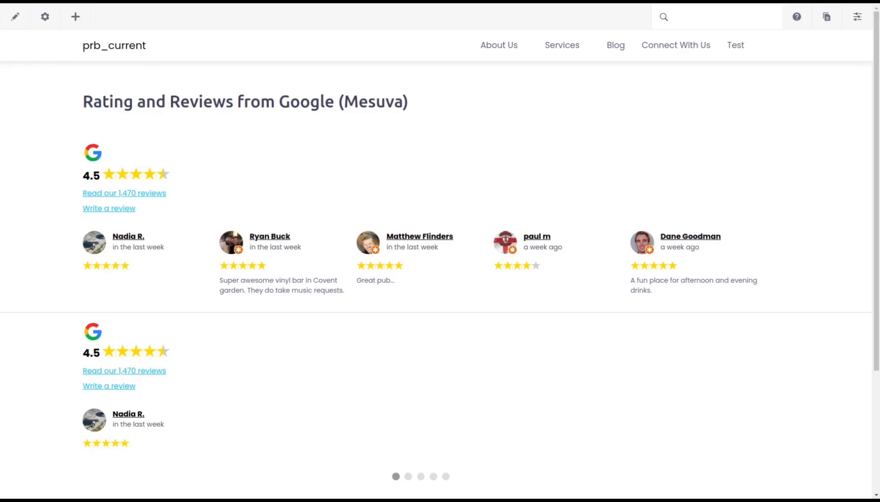
Go to The Pampered Pooch home page from the reviews page.
left_click(408, 476)
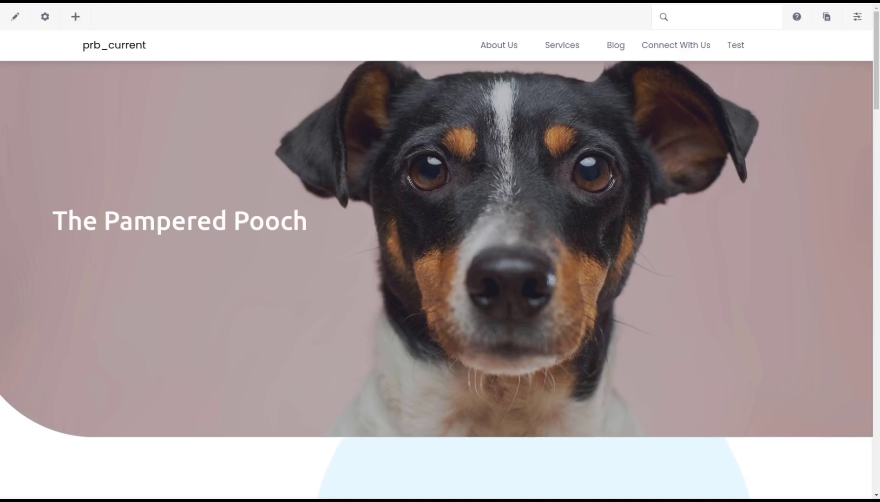
Scroll through Our Services, Recent News and Book Your Appointment to the bottom of the page.
scroll("down", 3)
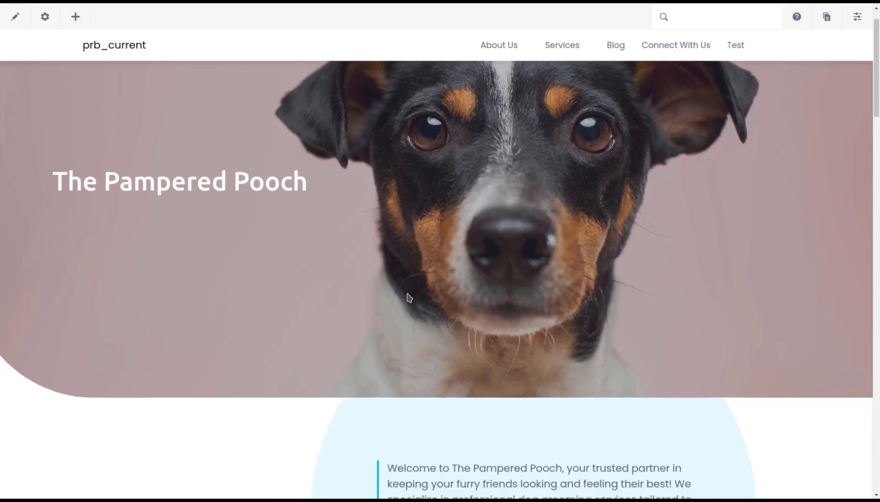
scroll("down", 3)
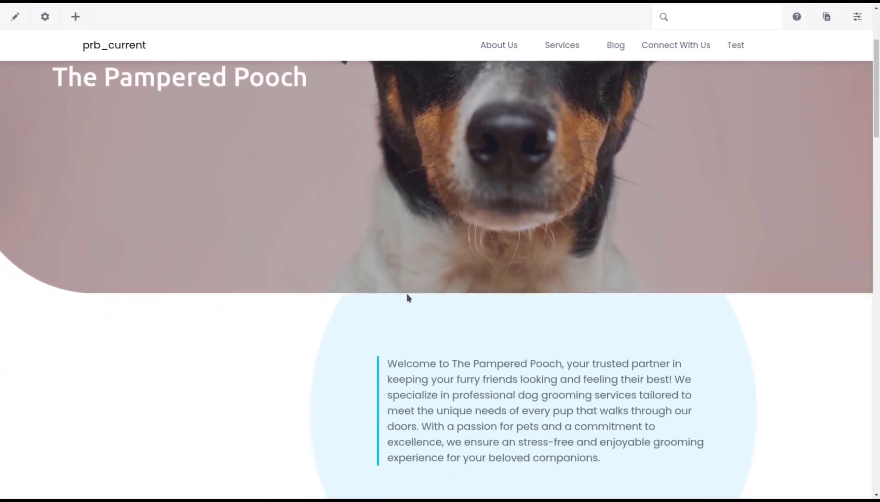
scroll("down", 3)
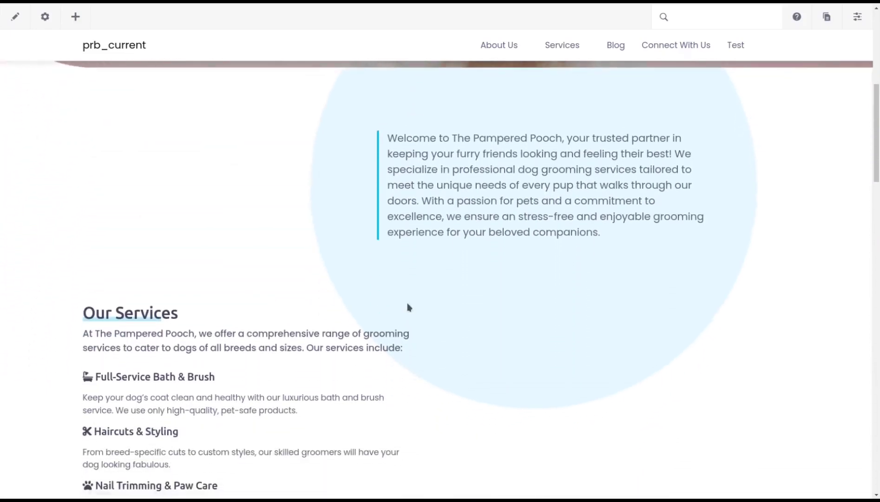
scroll("down", 3)
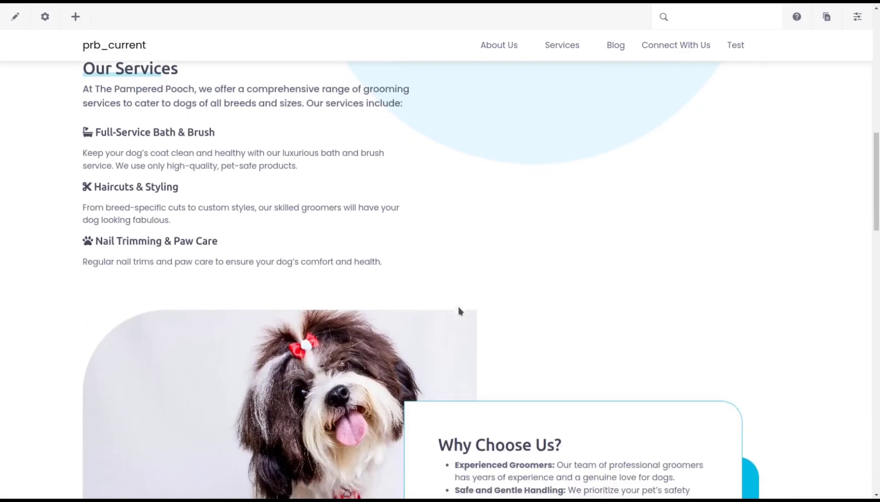
scroll("down", 3)
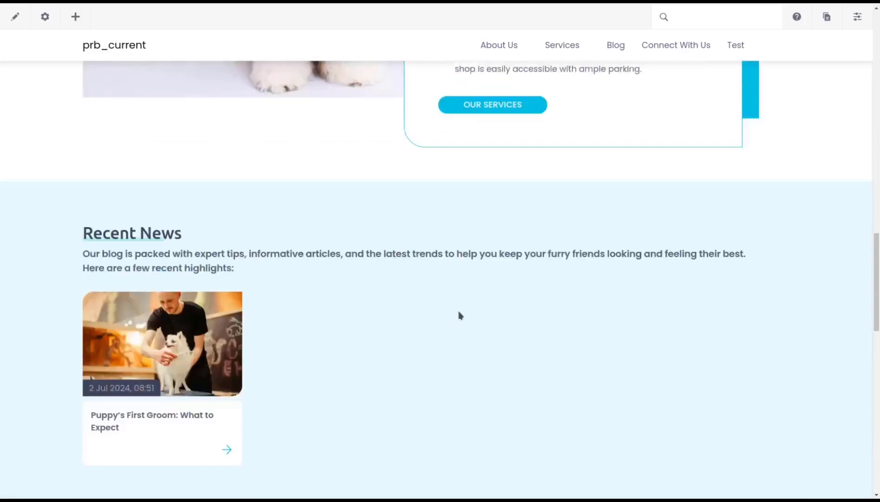
scroll("down", 3)
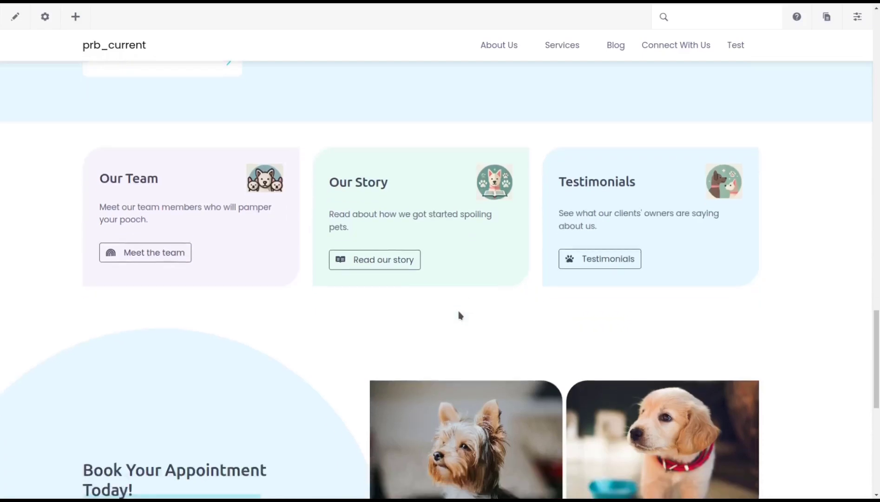
scroll("down", 3)
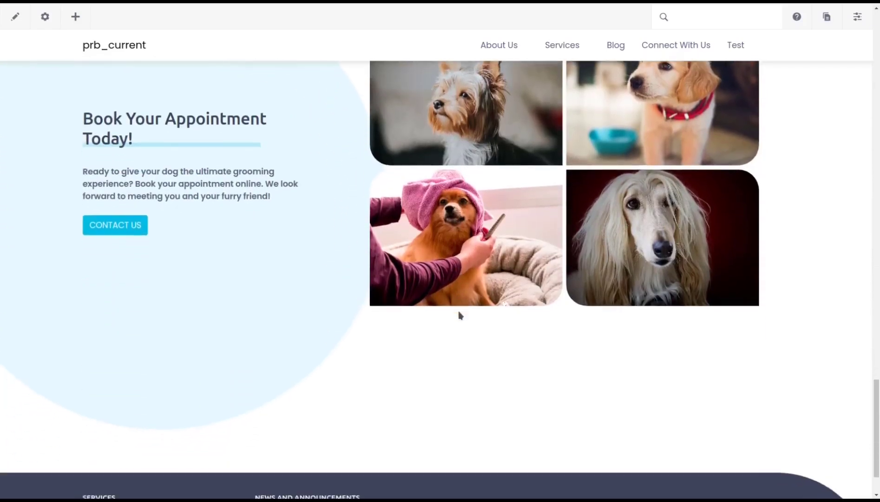
scroll("down", 3)
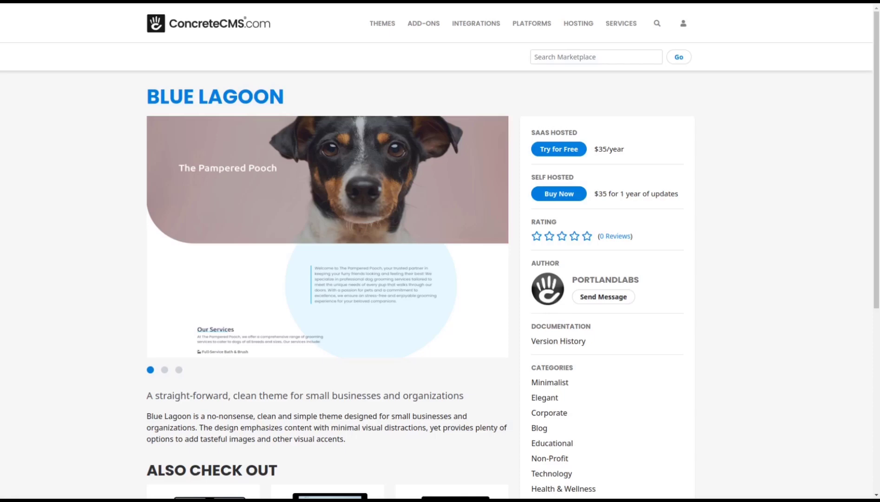
Browse the Microsoft Entra ID SSO add-on page through its description and Key Features.
left_click(165, 372)
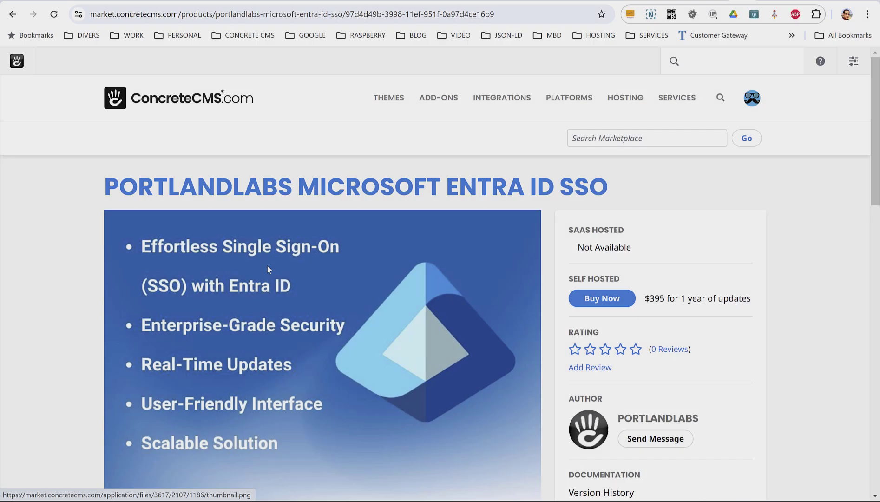
mouse_move(799, 192)
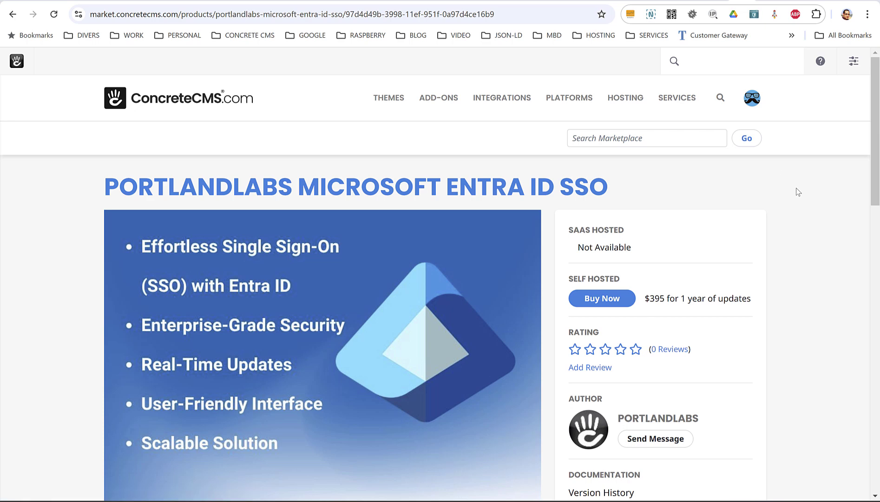
scroll("down", 3)
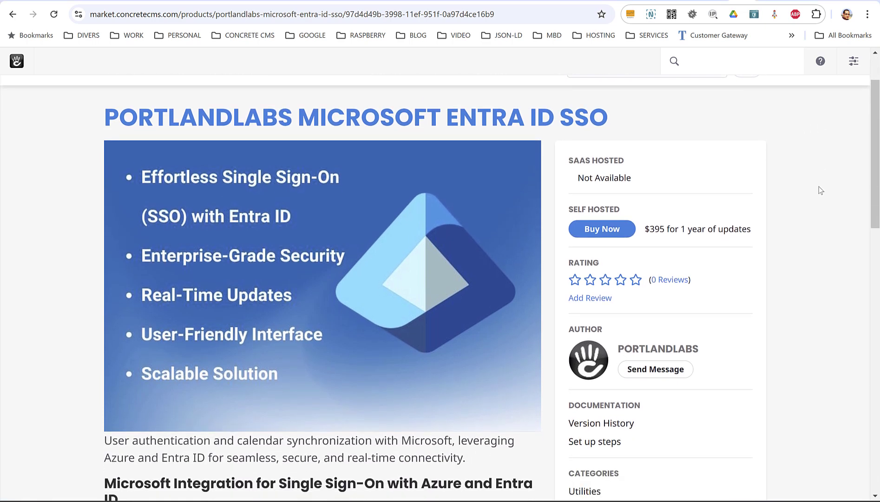
scroll("down", 3)
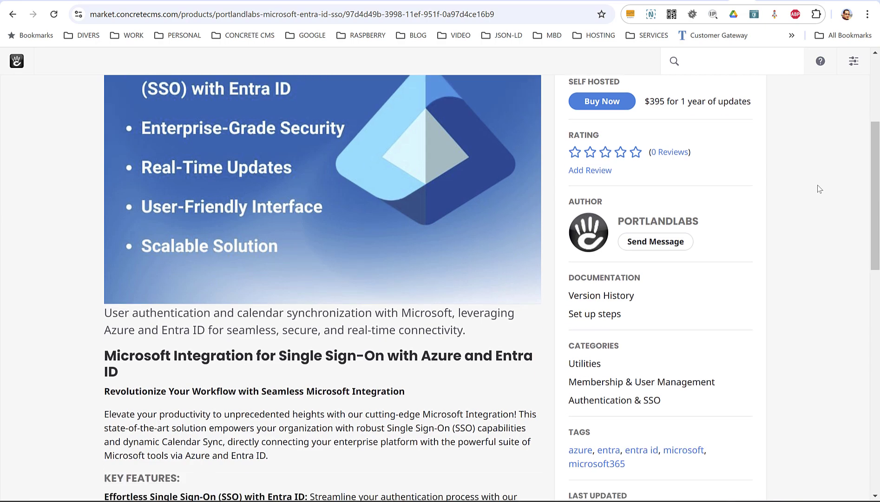
scroll("down", 3)
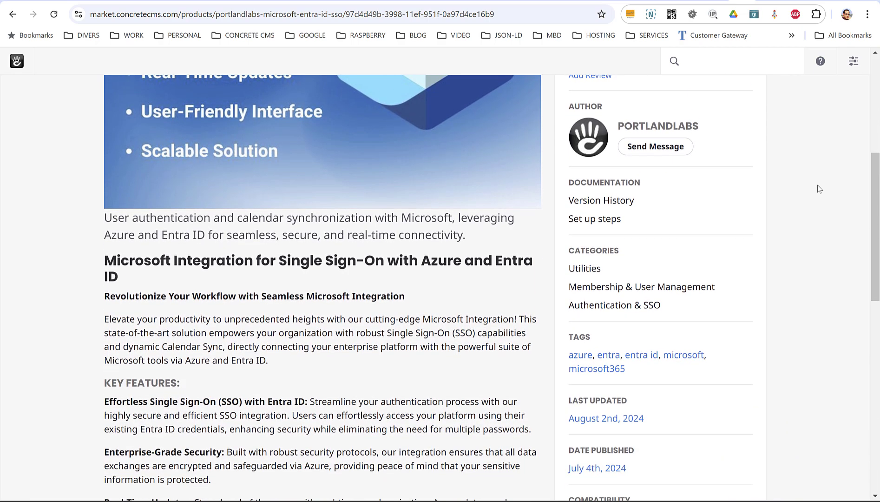
scroll("down", 3)
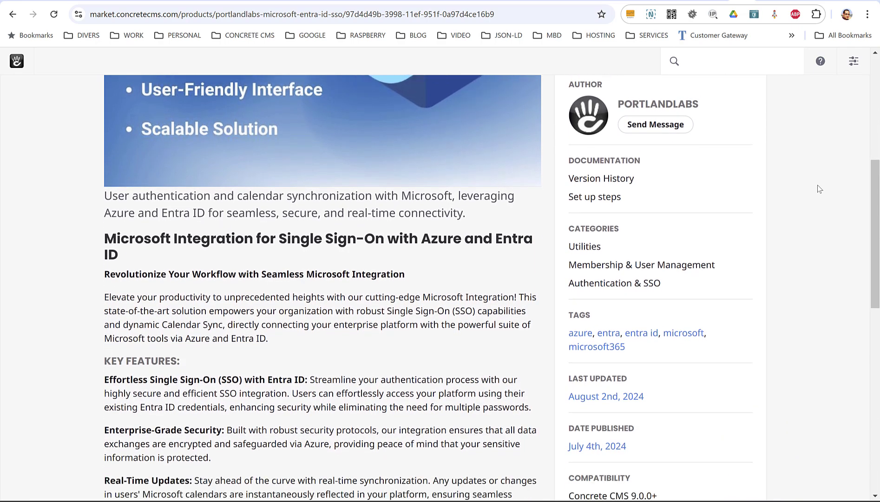
scroll("down", 3)
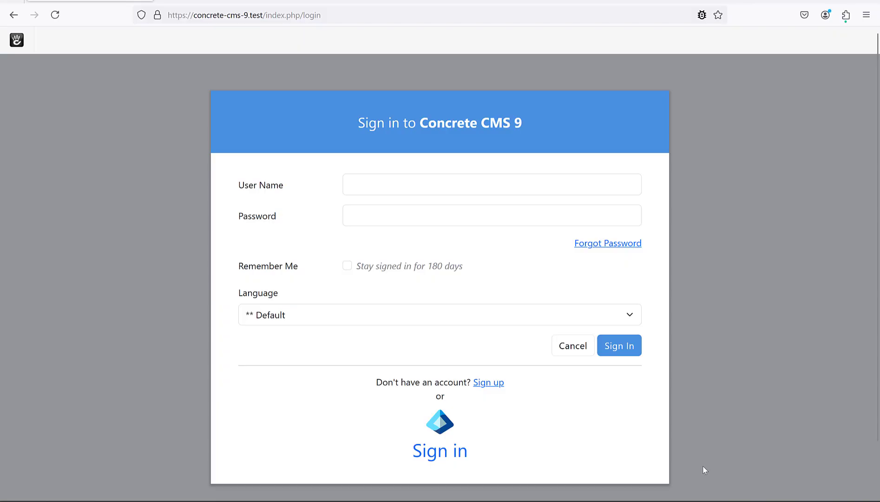
Sign in with the Microsoft Entra ID account, submitting the password and declining 'Stay signed in?'.
left_click(440, 449)
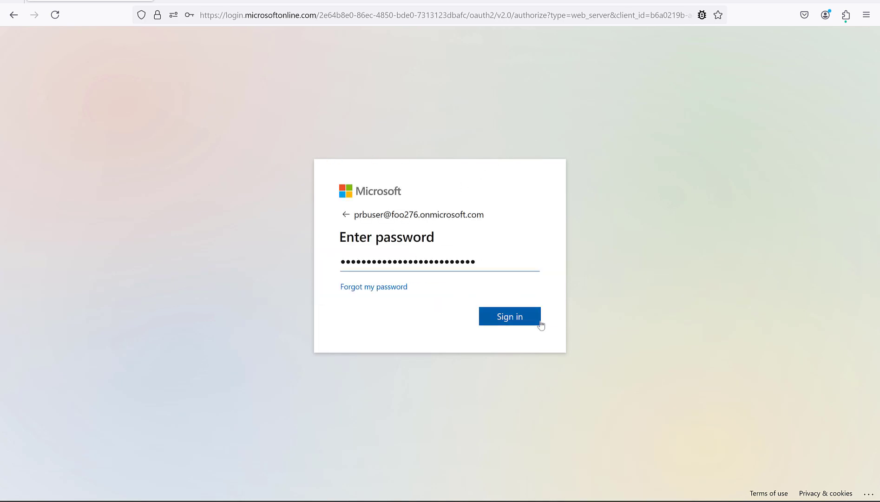
left_click(509, 316)
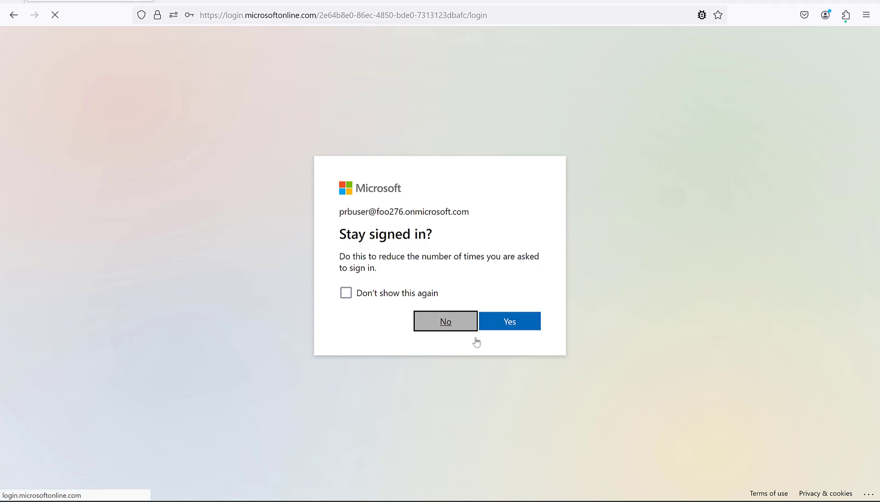
left_click(446, 322)
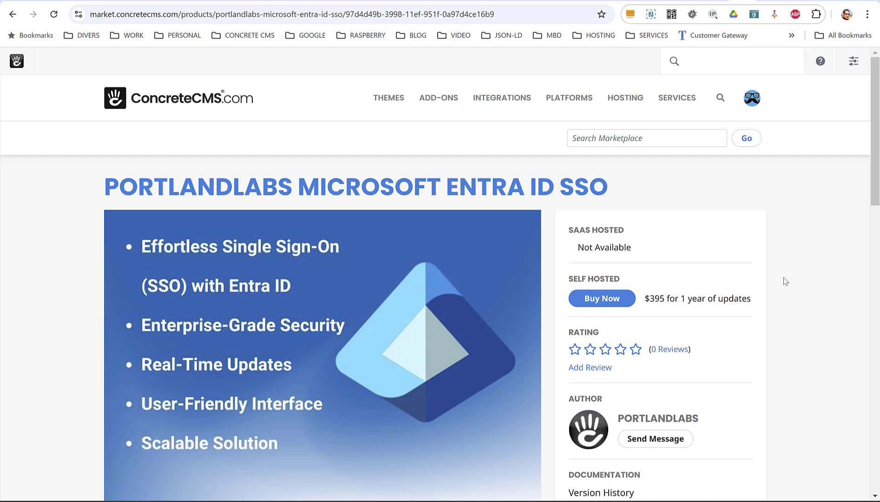
mouse_move(341, 225)
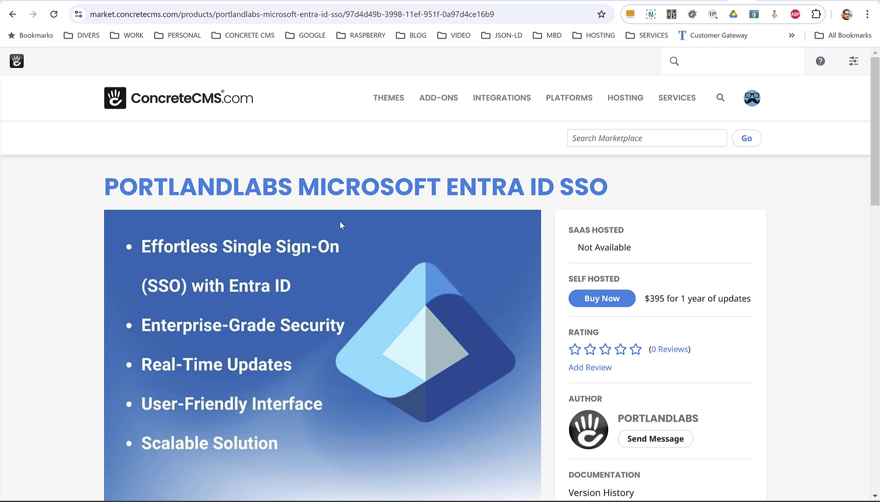